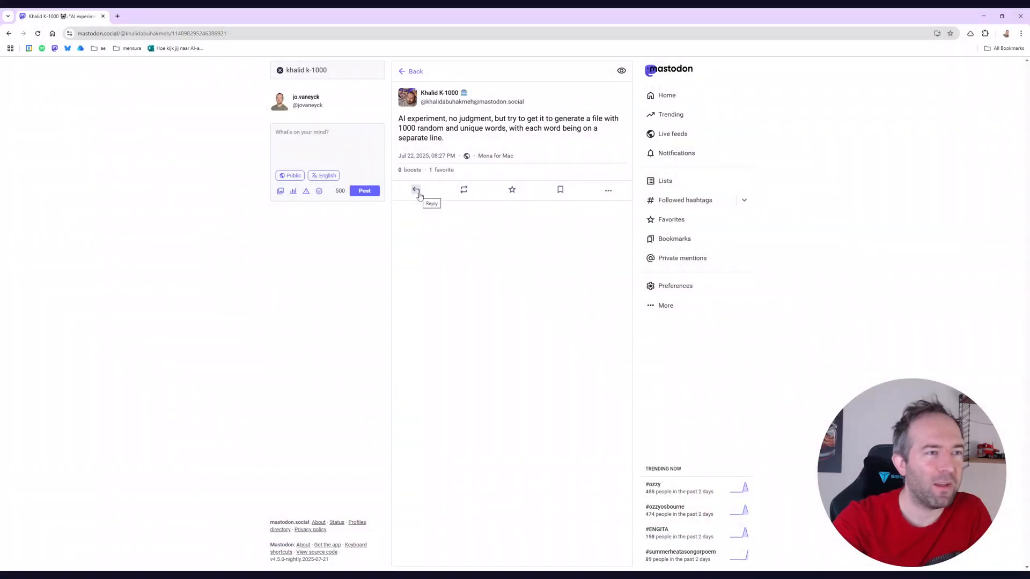
mouse_move(445, 140)
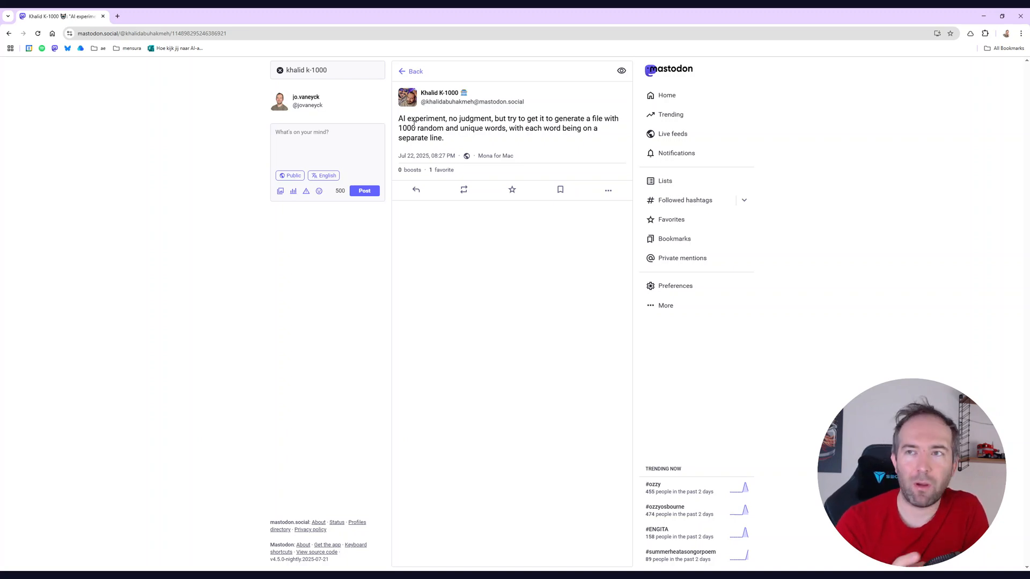
Run /fsi-client in Claude Code to start the F# Interactive server session
drag(400, 118, 443, 138)
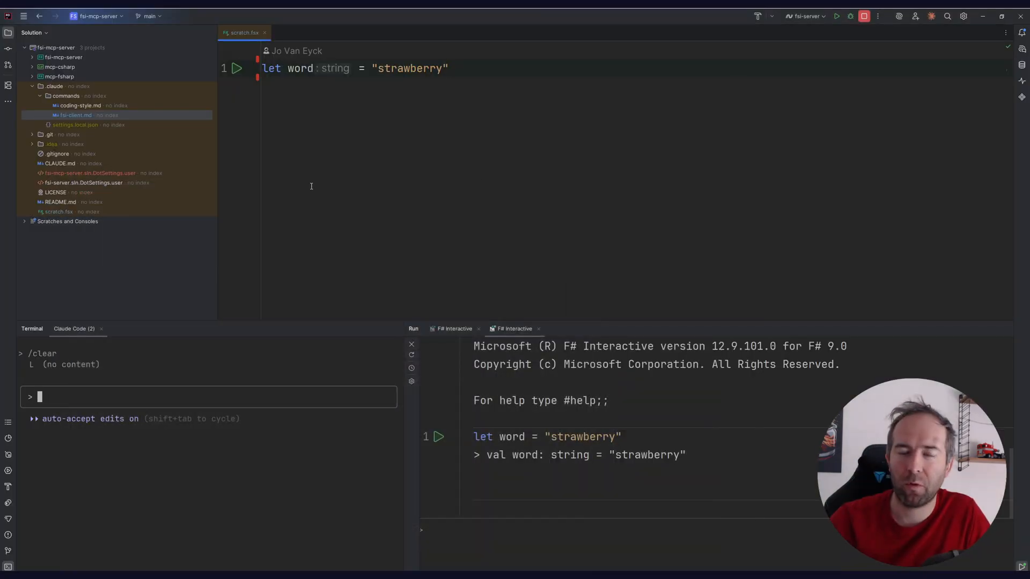
double_click(300, 68)
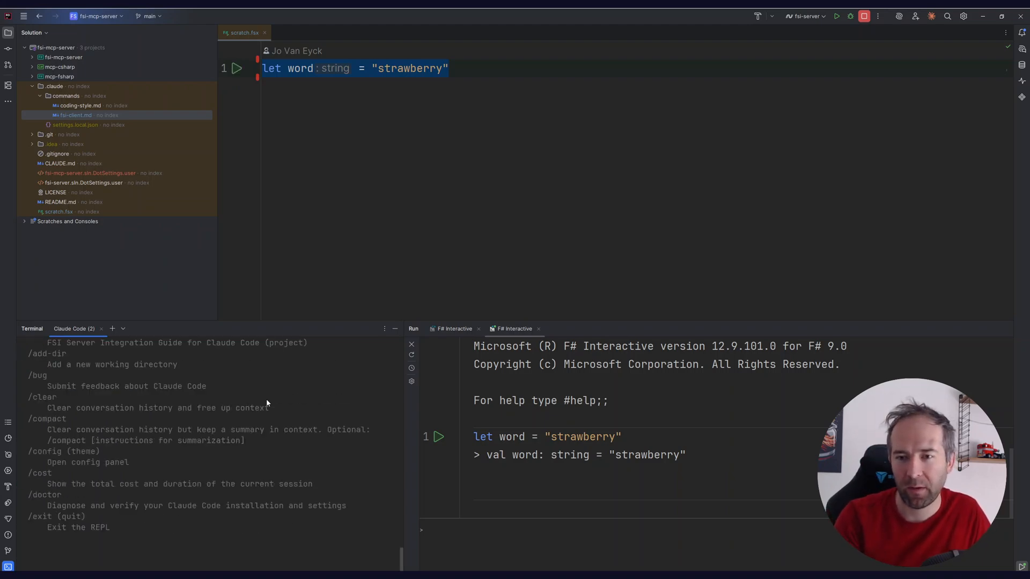
text(/fsi)
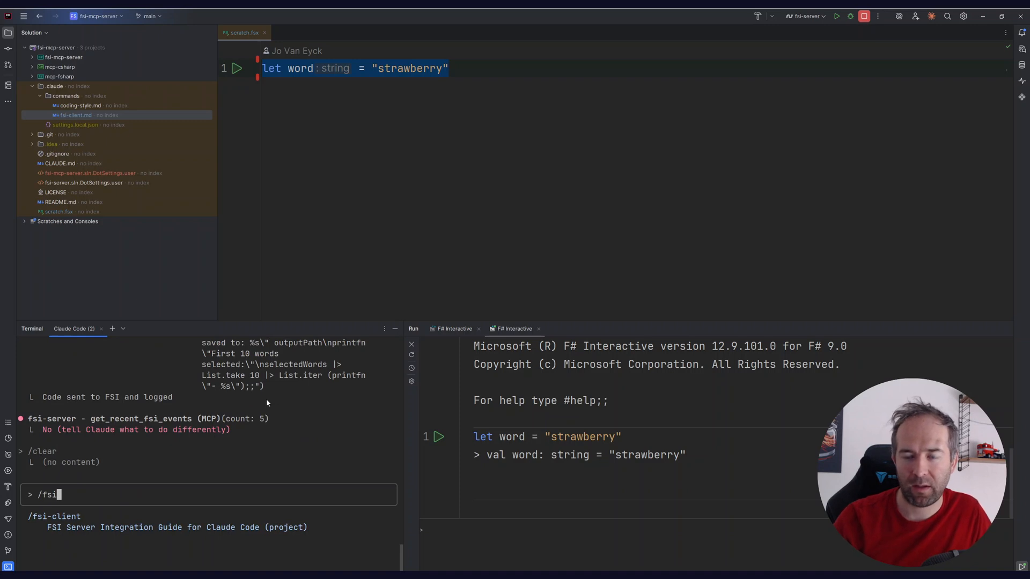
key(enter)
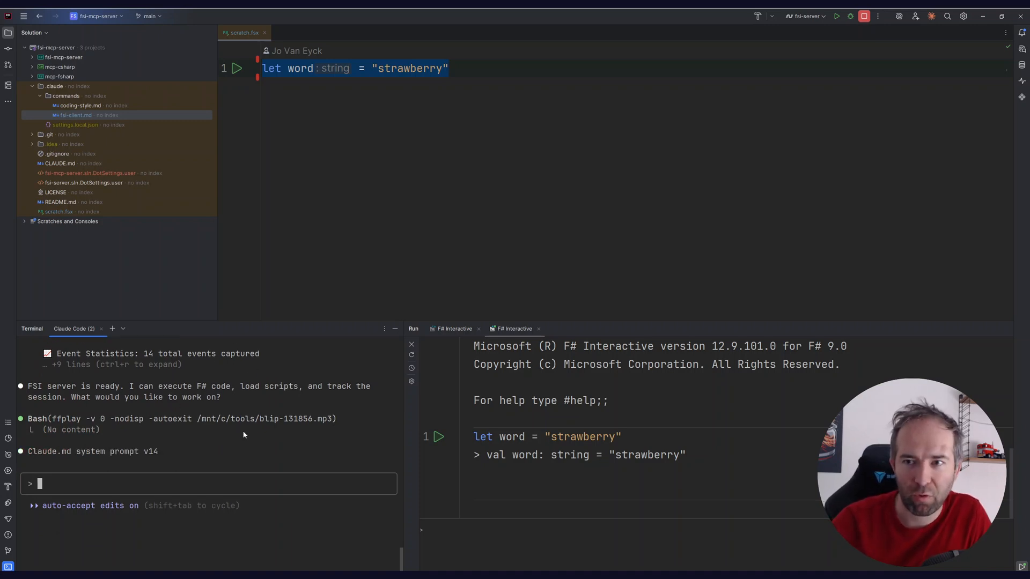
Prompt Claude Code about scratch.fsx so it generates random made-up words in F# Interactive
text(scrat)
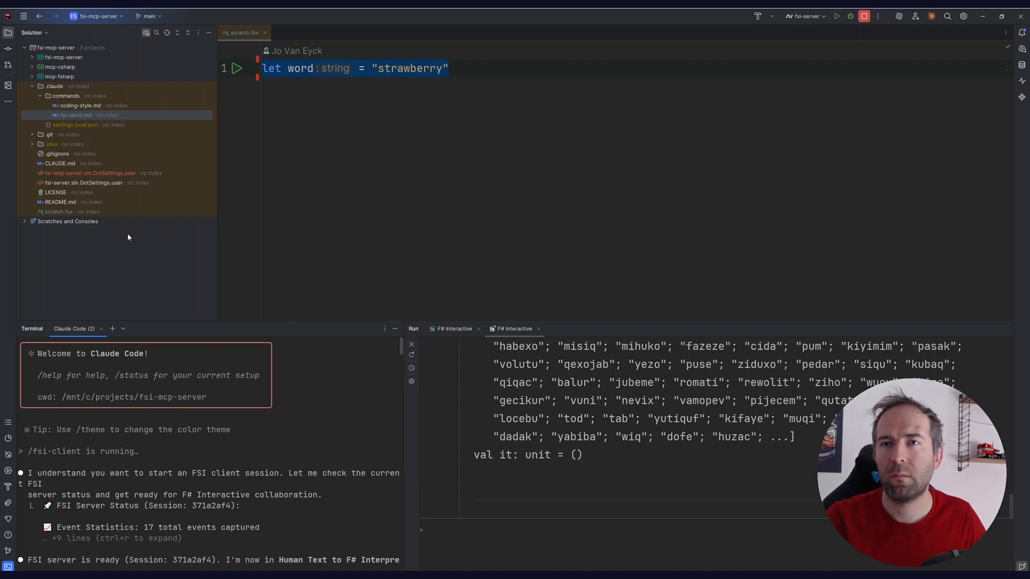
mouse_move(212, 373)
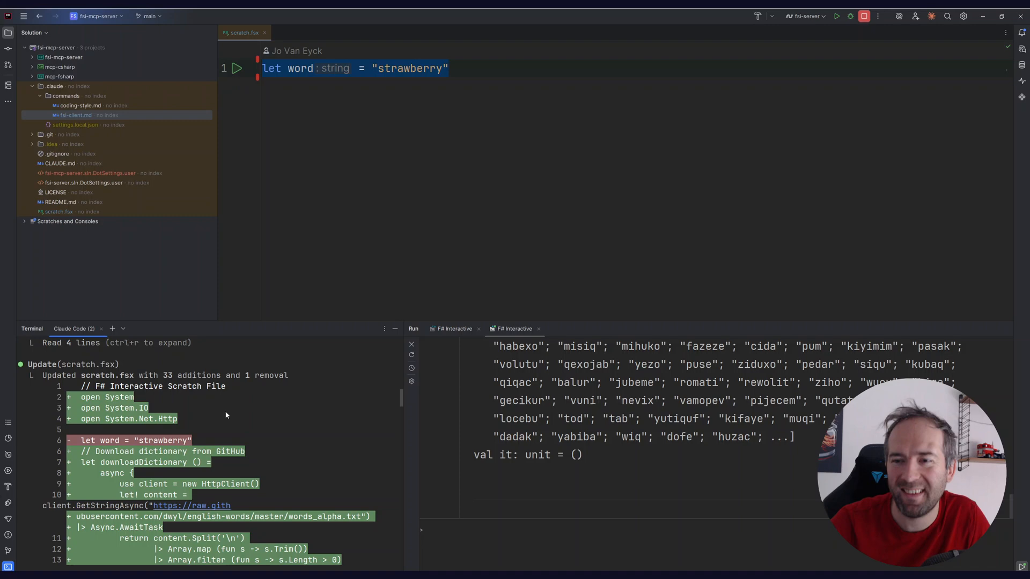
Scroll through Claude Code's output as it updates scratch.fsx and writes 1000 words to random_words.txt
scroll(down, 3)
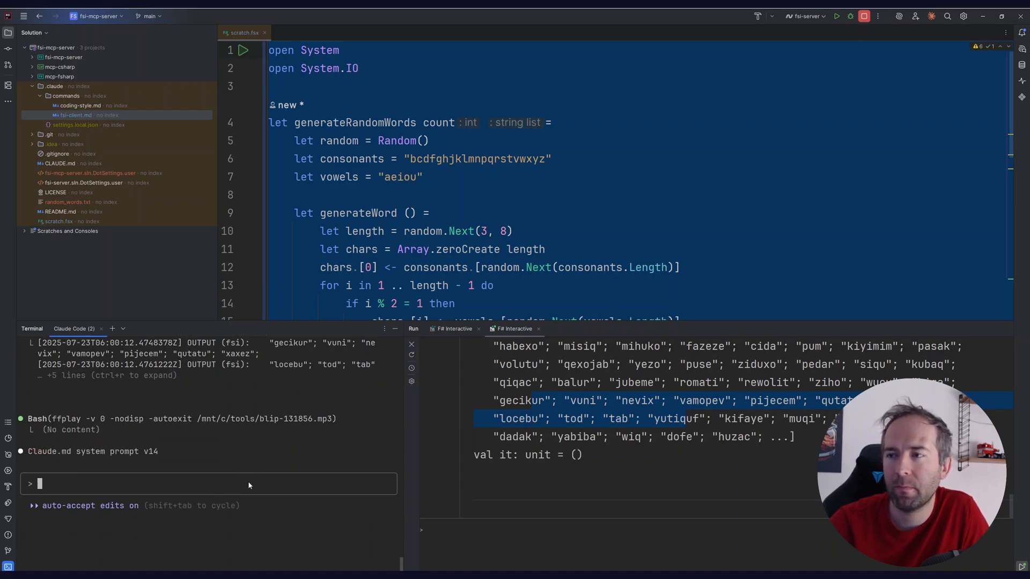
scroll(down, 3)
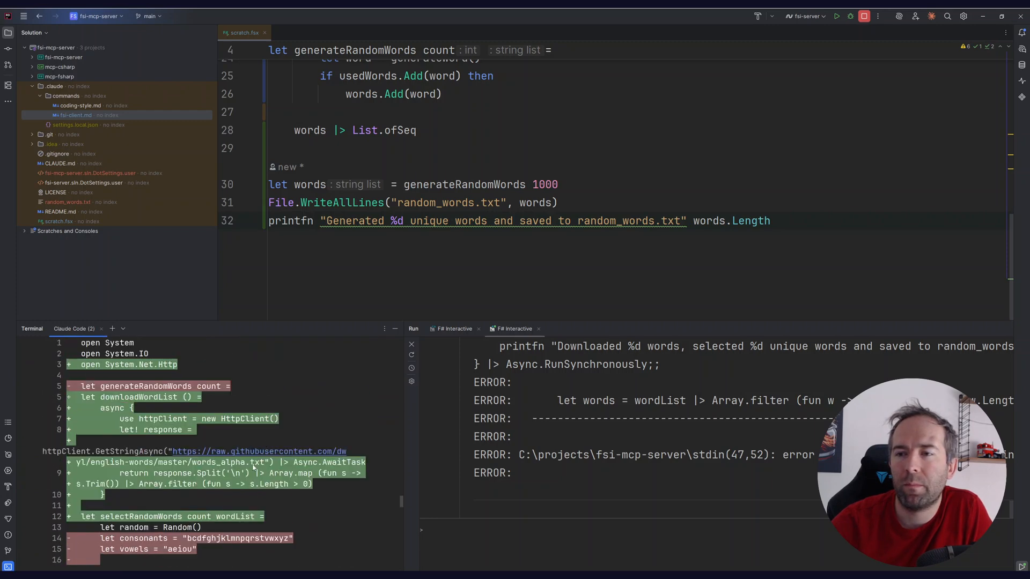
drag(41, 451, 273, 462)
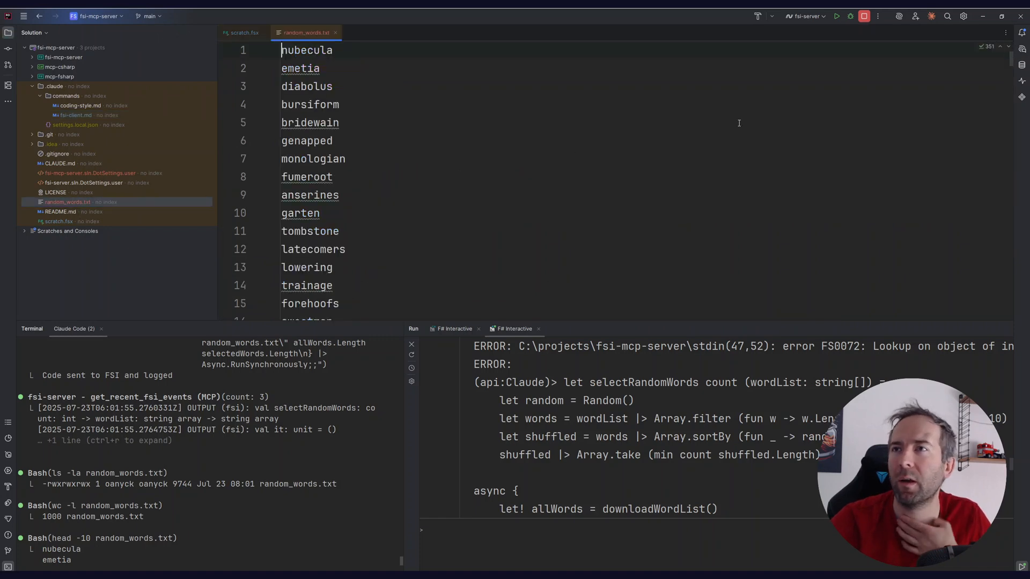
Scroll random_words.txt to confirm 1000 real words, then go back to scratch.fsx
scroll(down, 3)
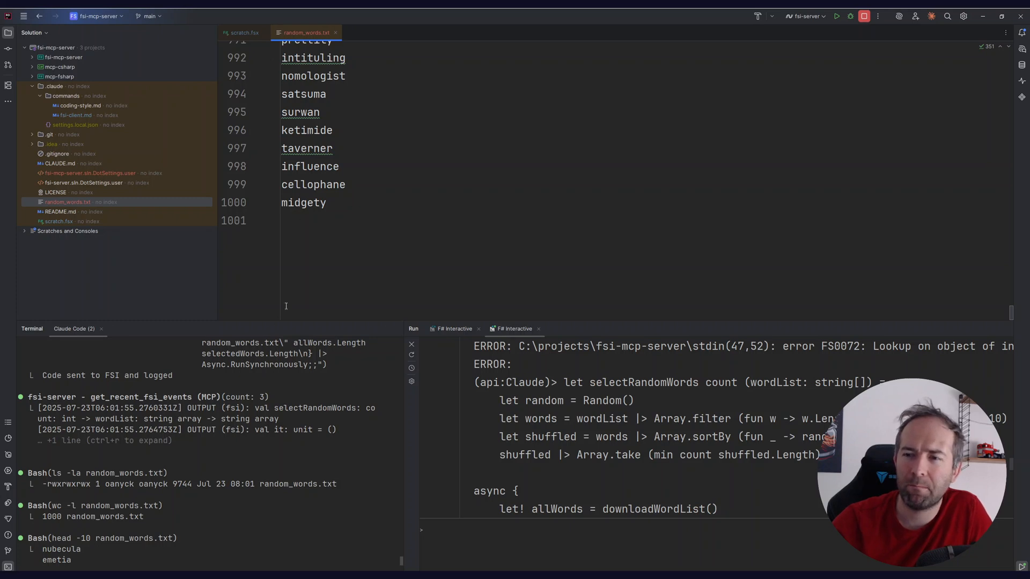
click(243, 32)
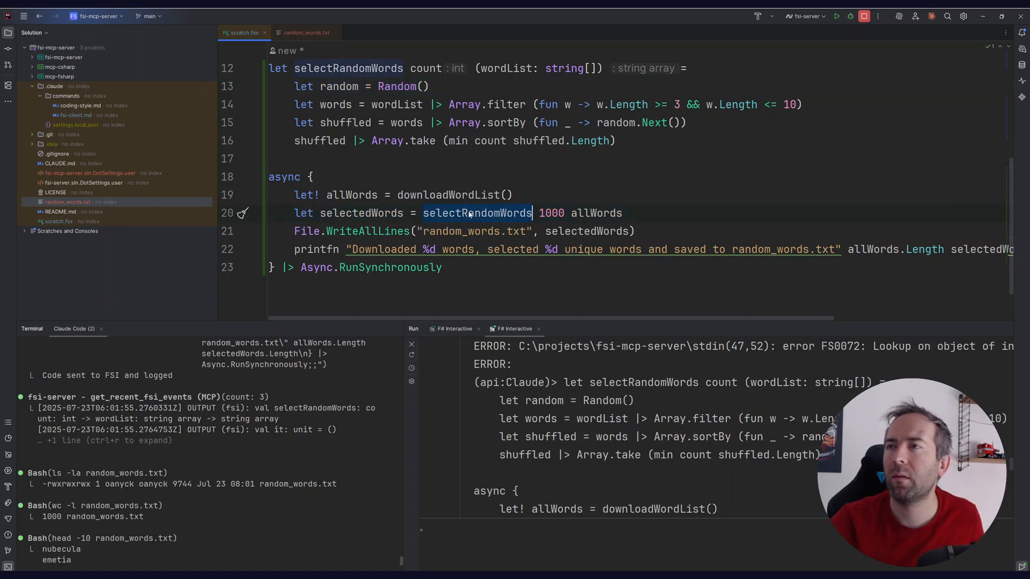
mouse_move(476, 213)
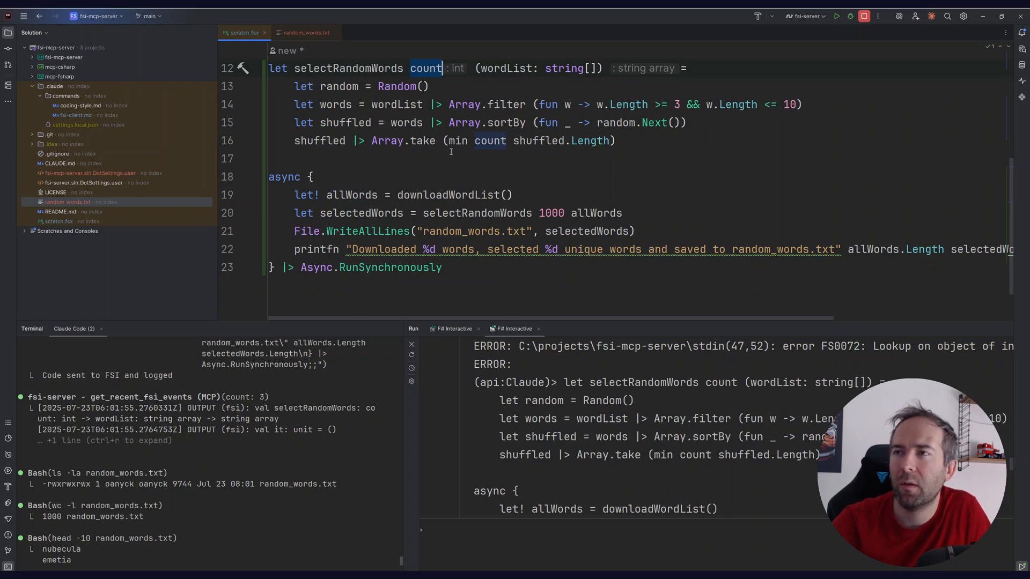
click(422, 140)
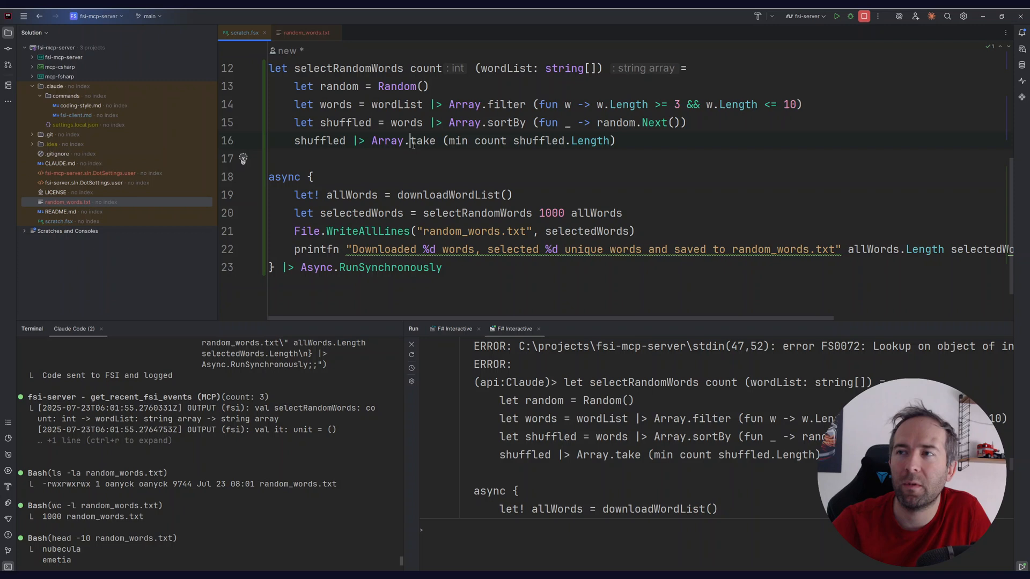
double_click(423, 140)
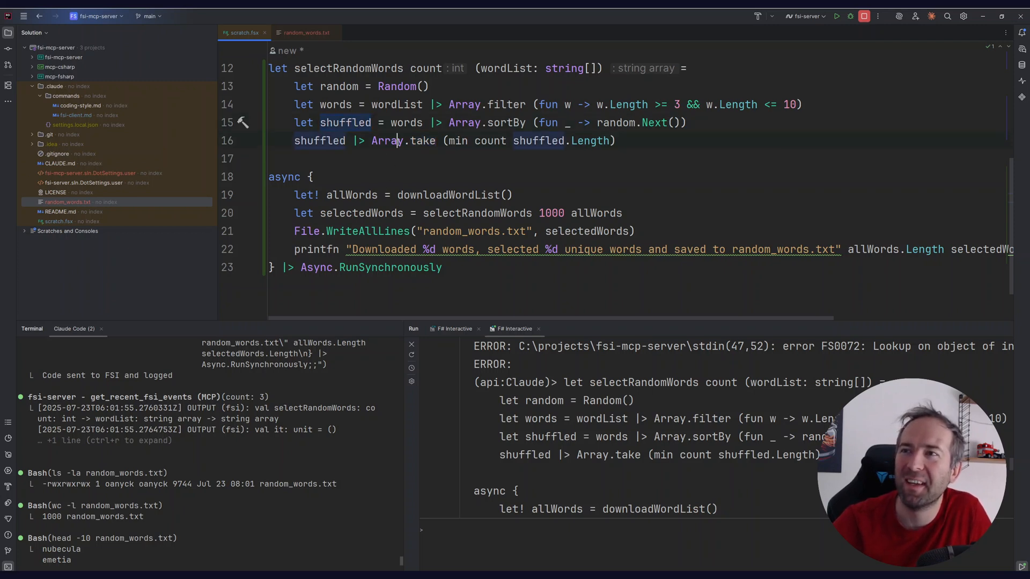
mouse_move(394, 140)
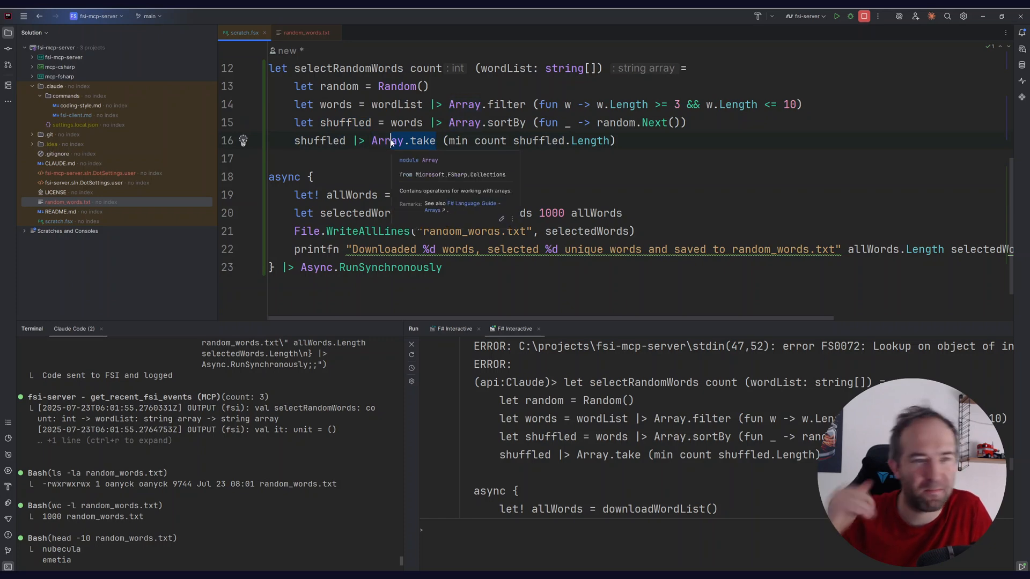